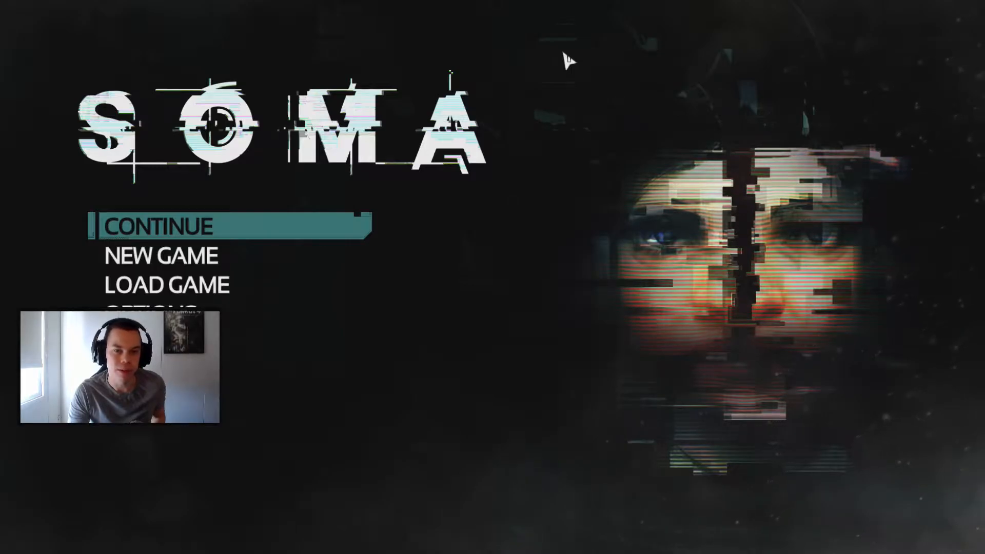
Continue the saved game from the main menu and head for the Pathos-II service console.
left_click(159, 227)
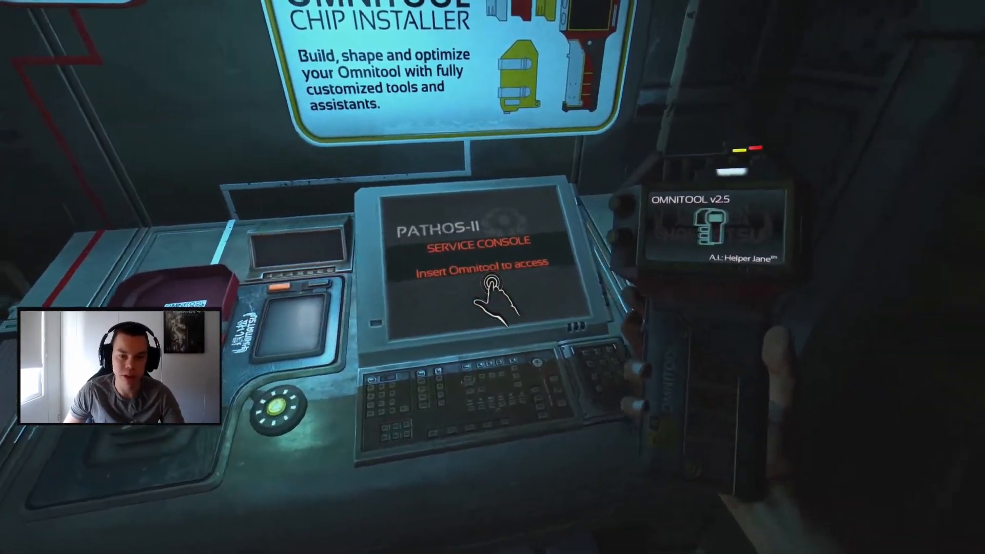
Engage the Pathos-II service console screen that requests the Omnitool.
left_click(490, 291)
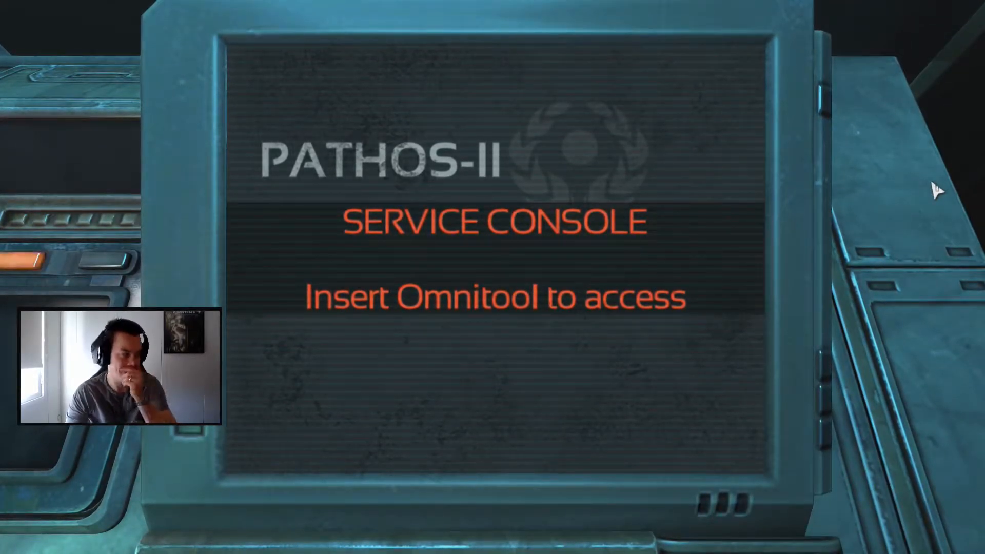
mouse_move(429, 345)
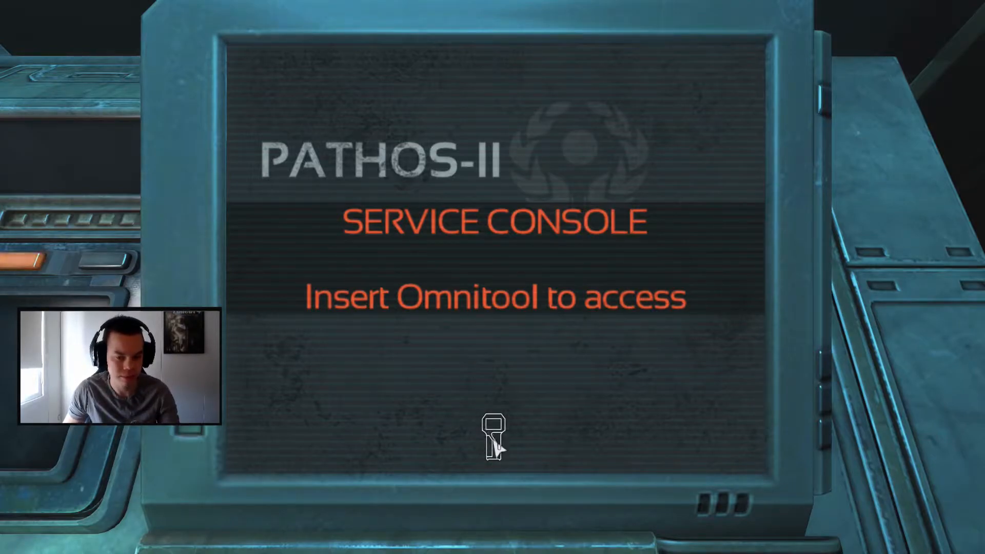
mouse_move(505, 346)
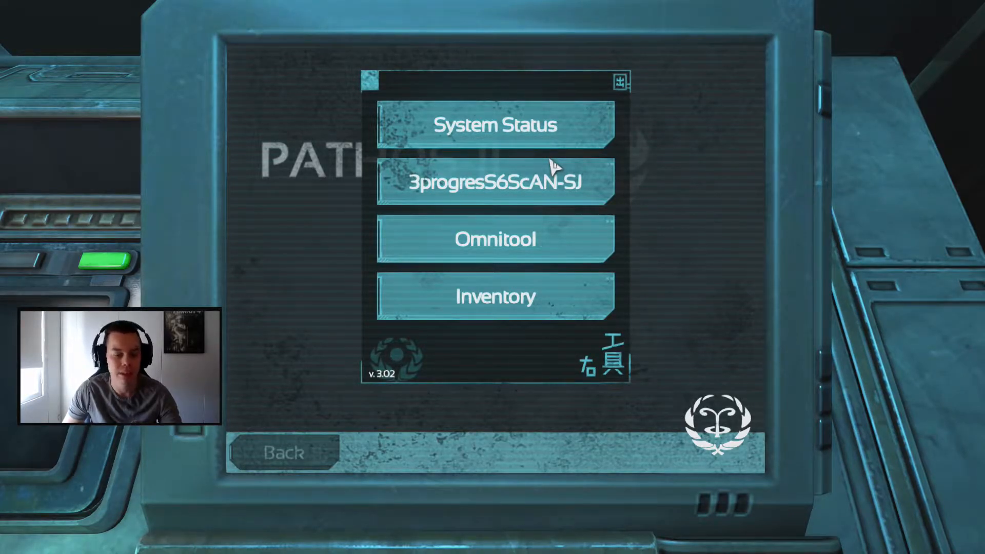
left_click(498, 125)
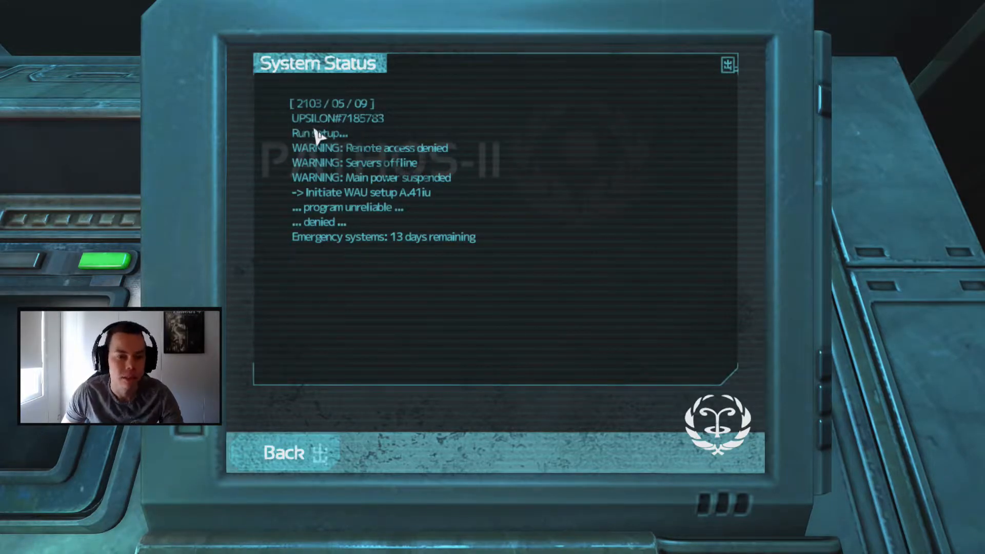
mouse_move(361, 134)
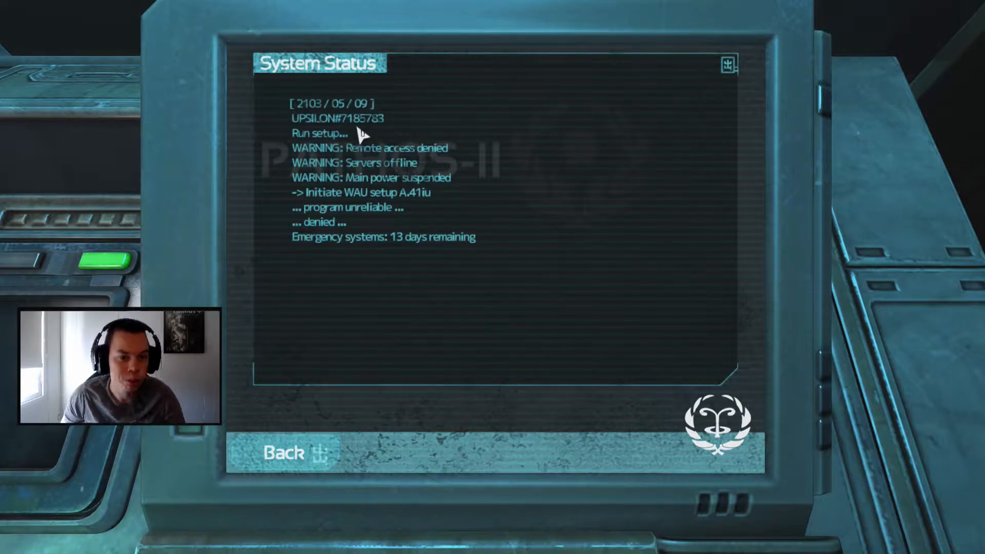
mouse_move(333, 245)
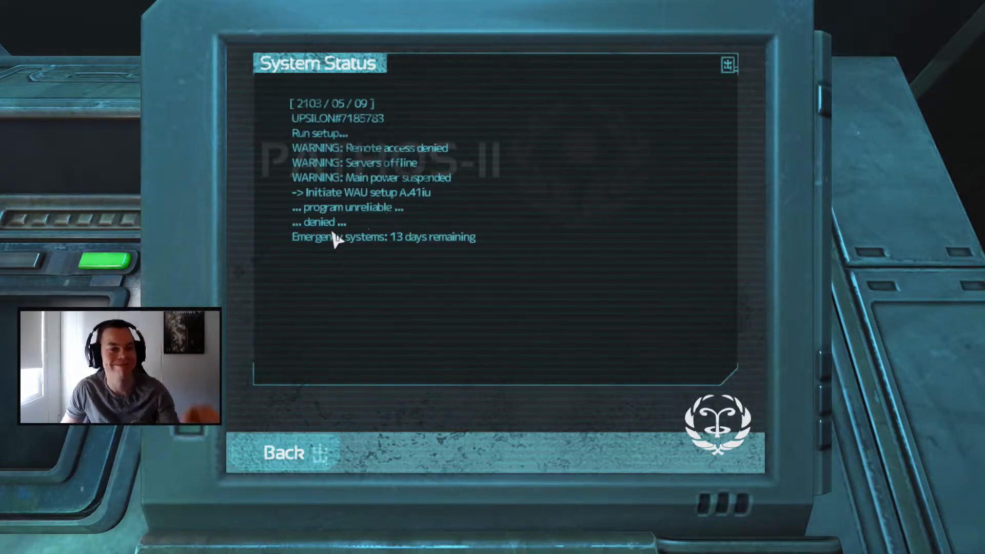
mouse_move(380, 238)
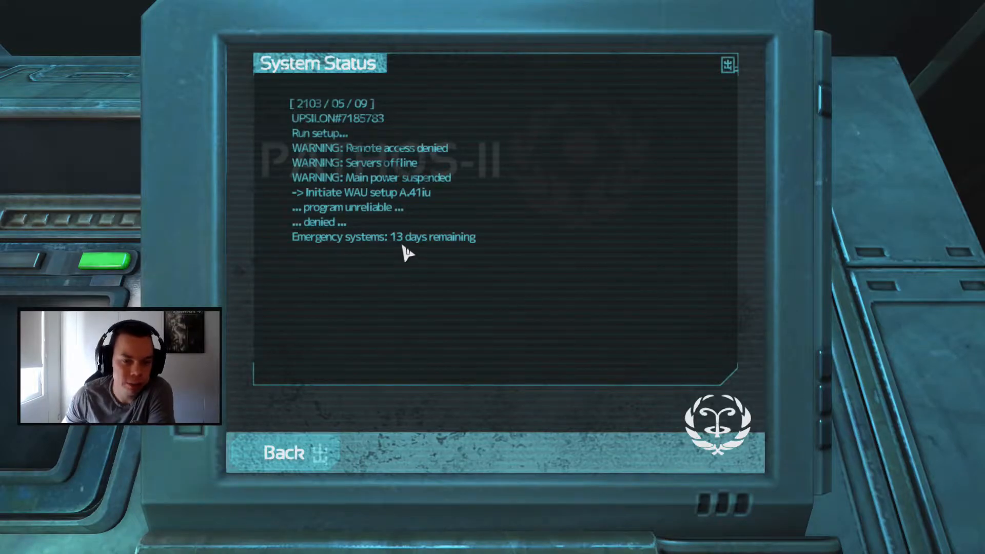
left_click(283, 454)
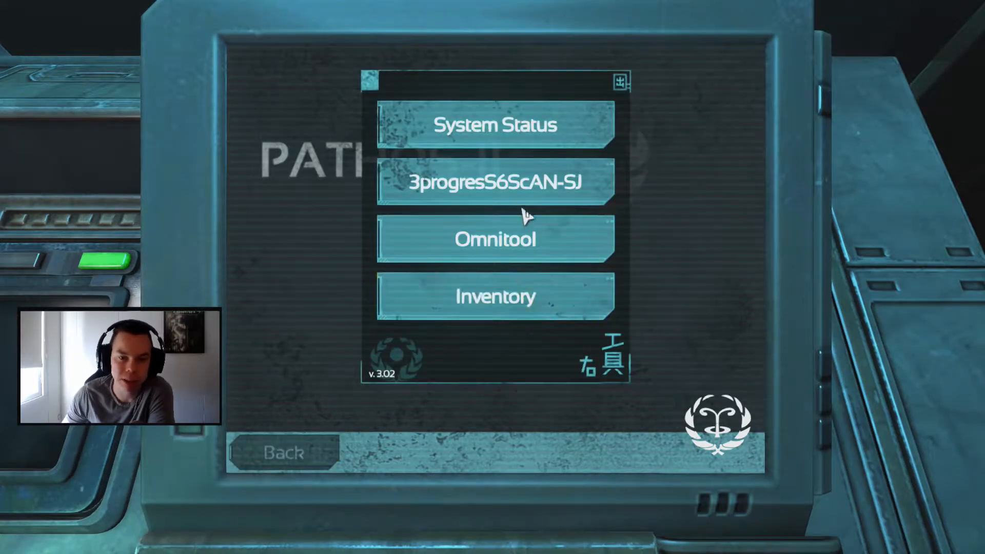
Read the 3progresS6ScAN-SJ log, then bring up the Basic Ductile Suits inventory report.
left_click(498, 182)
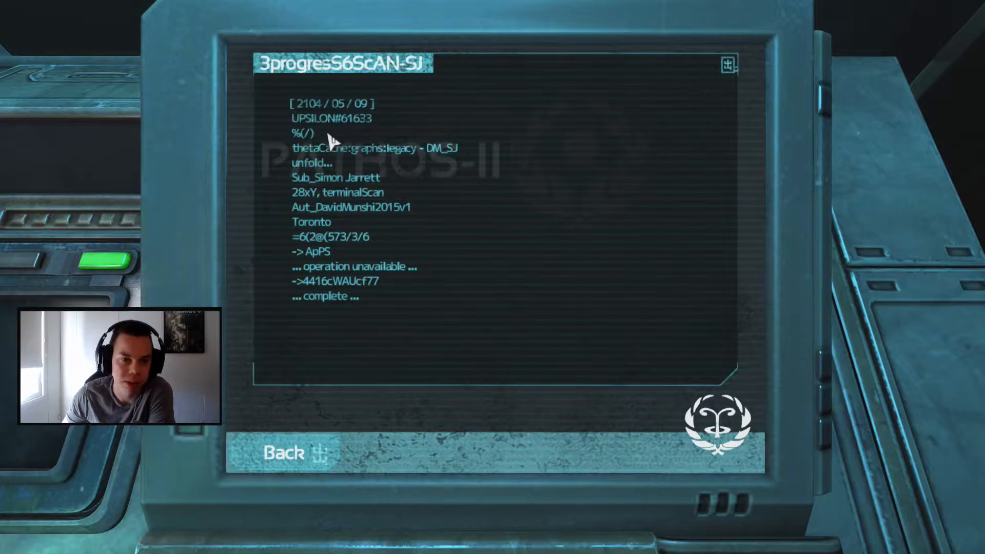
mouse_move(330, 239)
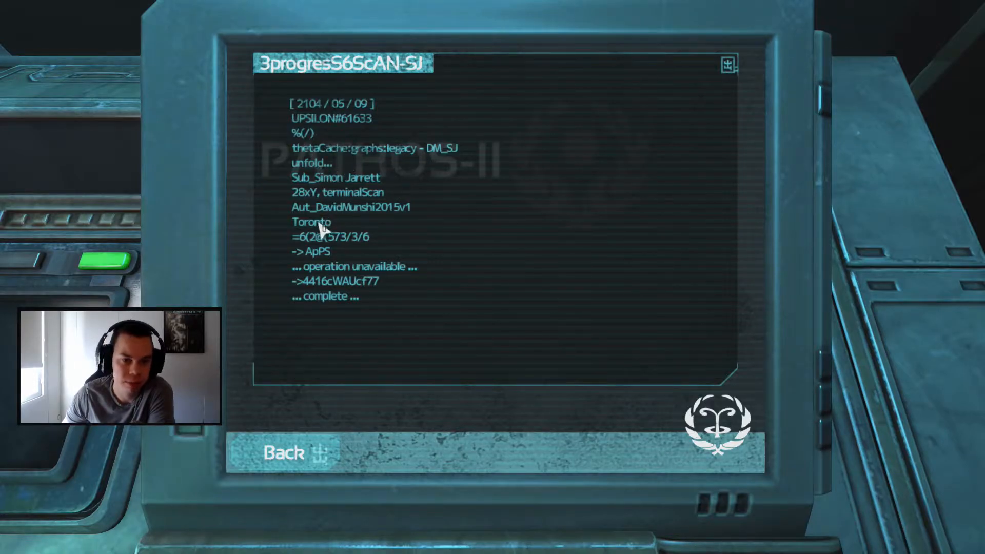
mouse_move(286, 214)
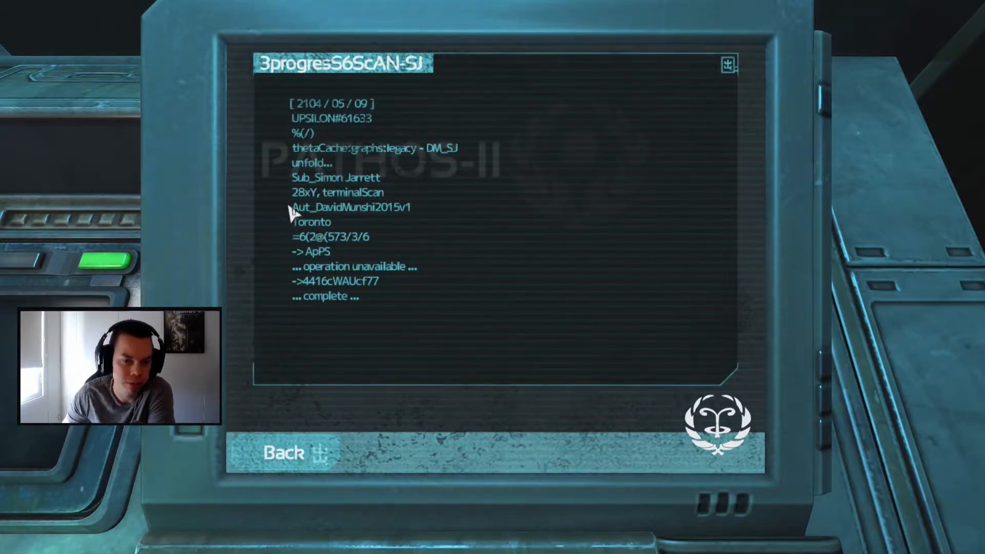
left_click(284, 453)
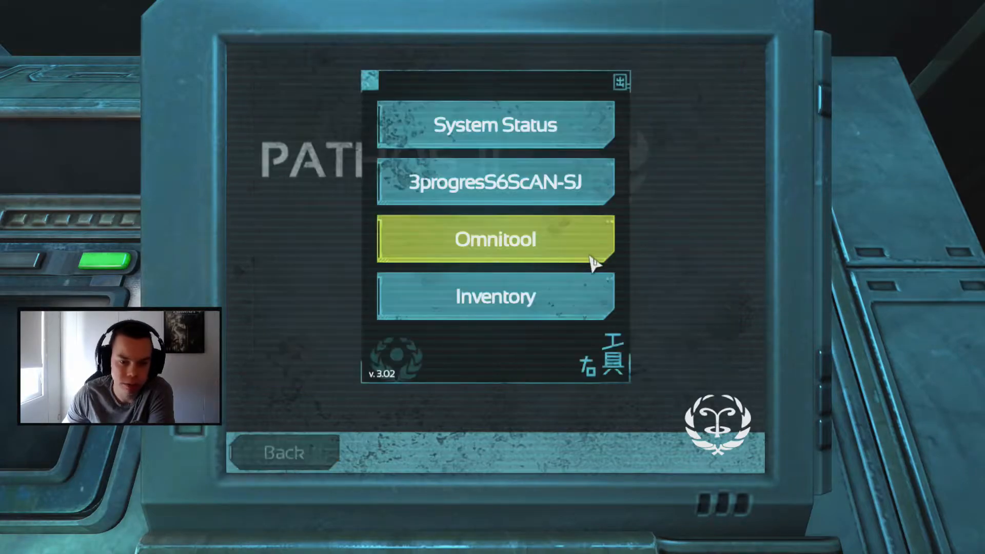
left_click(492, 125)
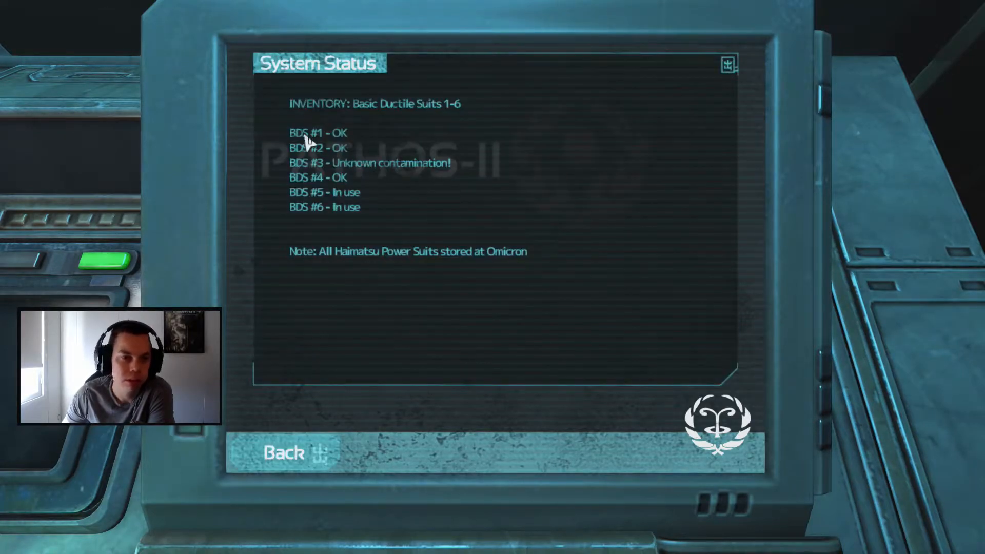
mouse_move(414, 117)
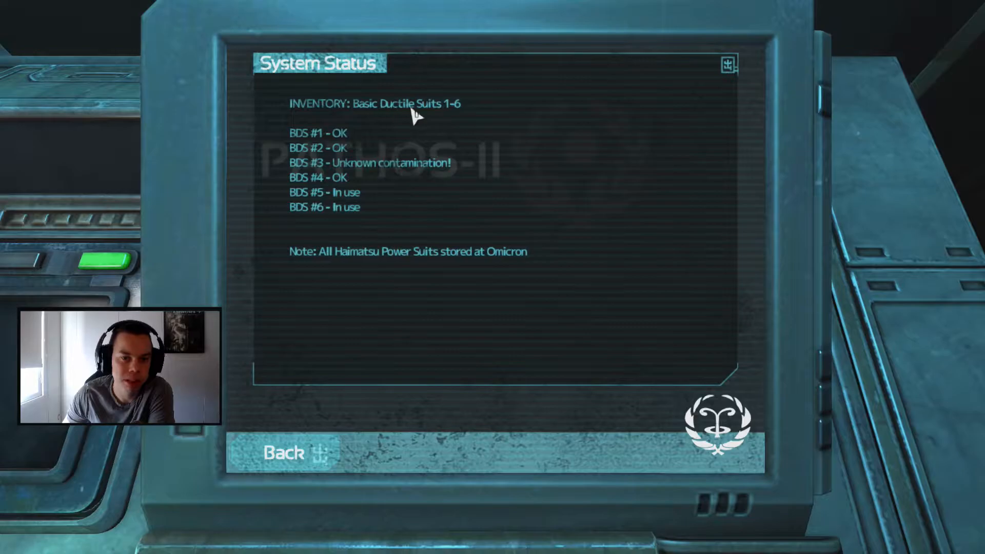
mouse_move(381, 168)
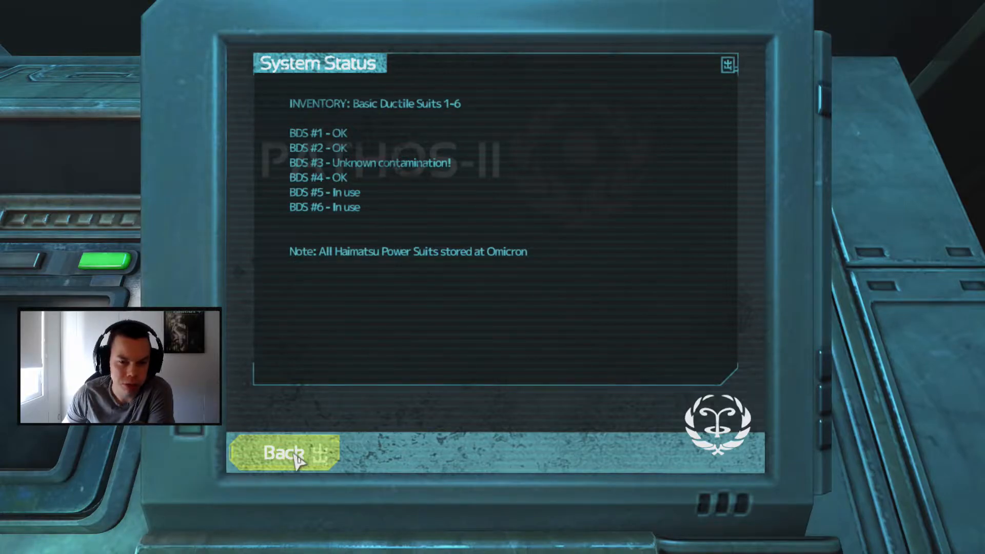
mouse_move(324, 433)
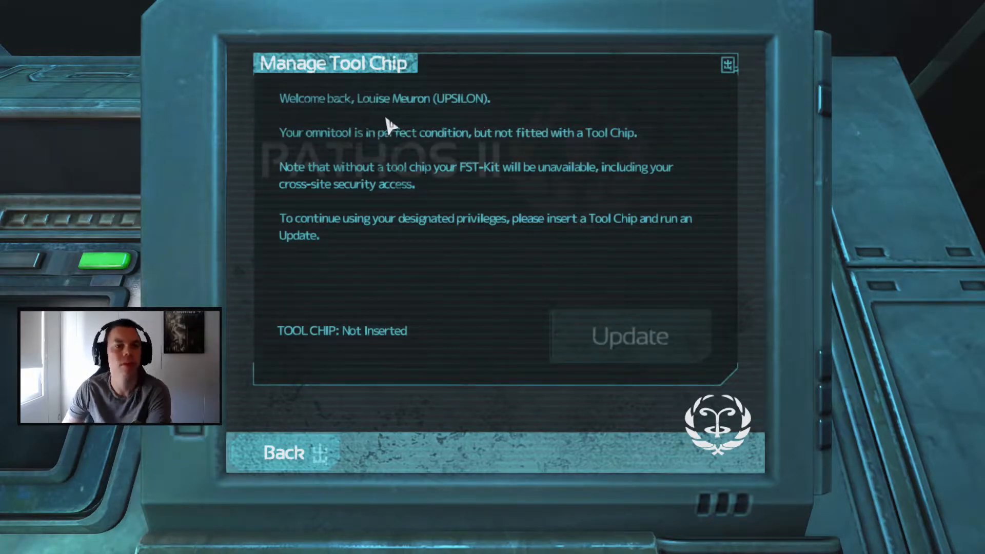
mouse_move(414, 117)
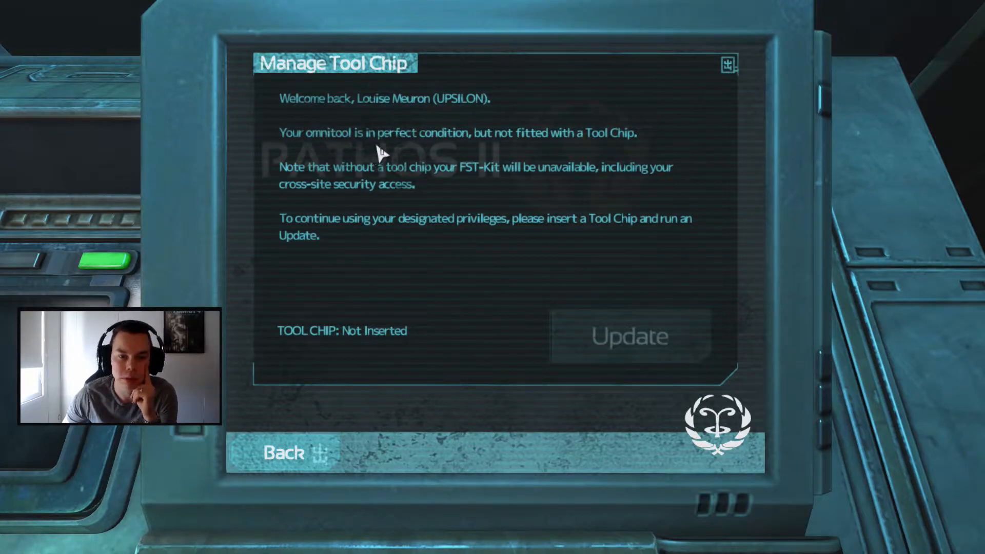
mouse_move(592, 148)
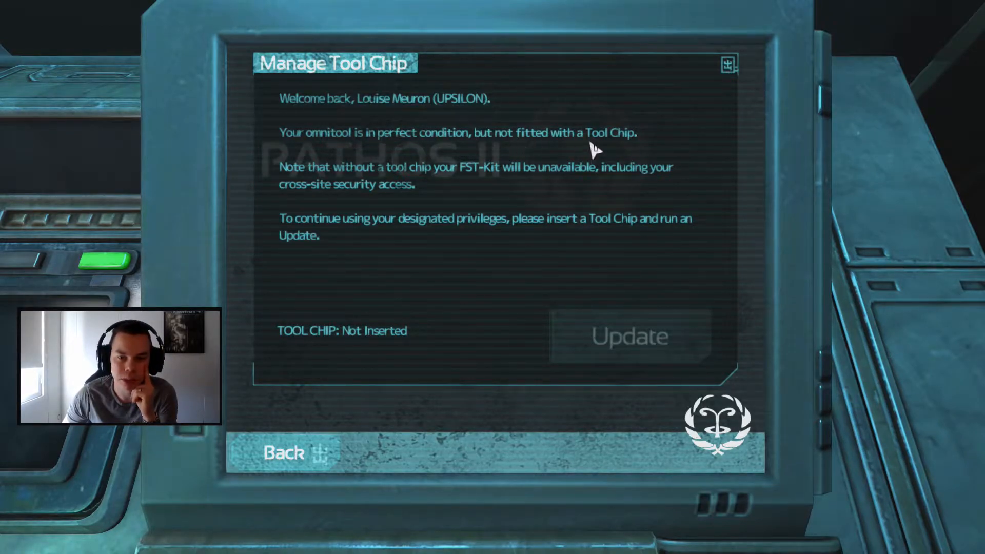
mouse_move(426, 130)
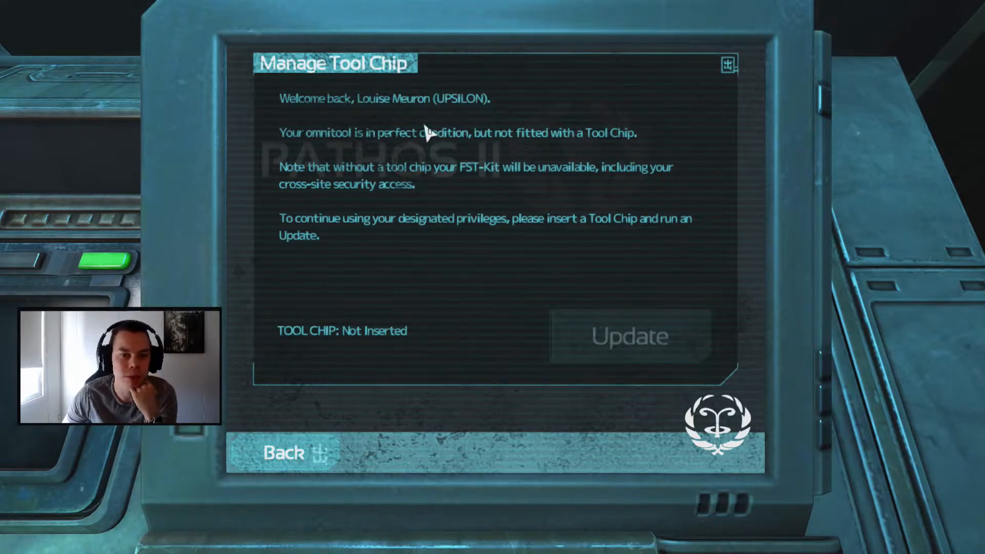
mouse_move(378, 155)
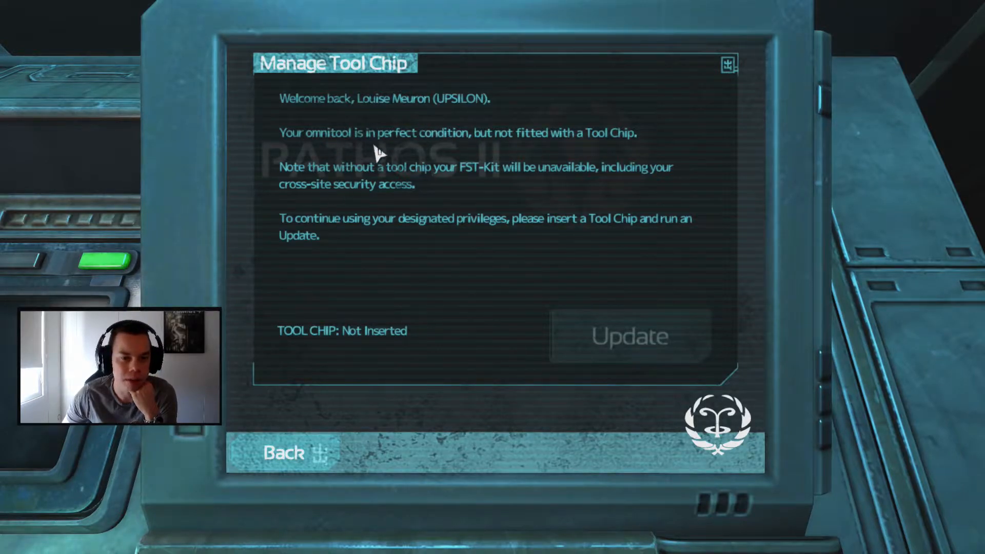
mouse_move(404, 185)
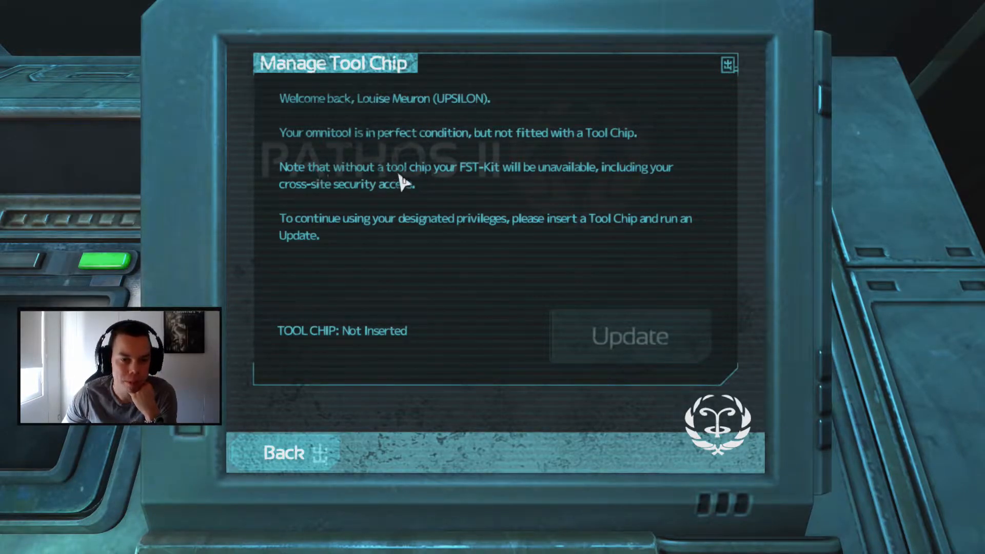
mouse_move(478, 185)
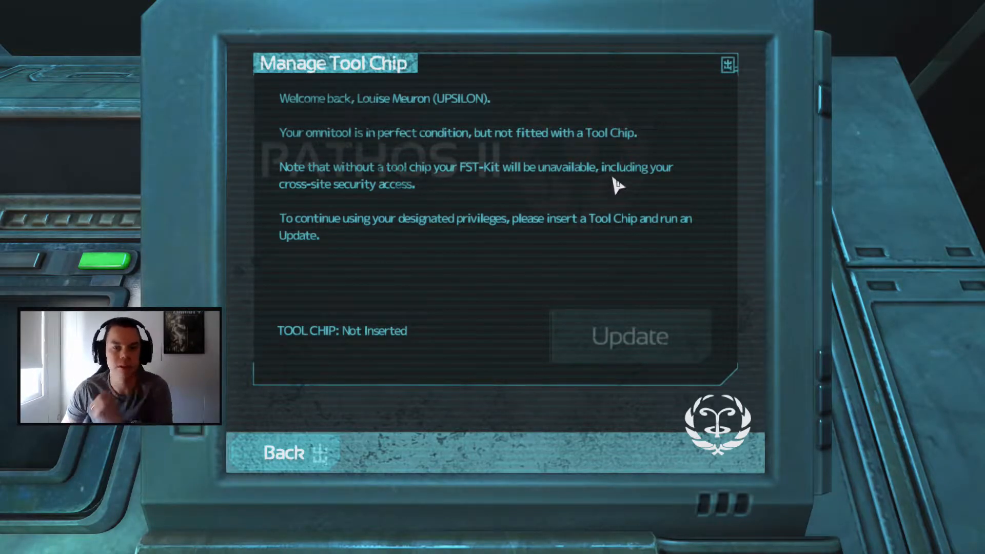
mouse_move(353, 231)
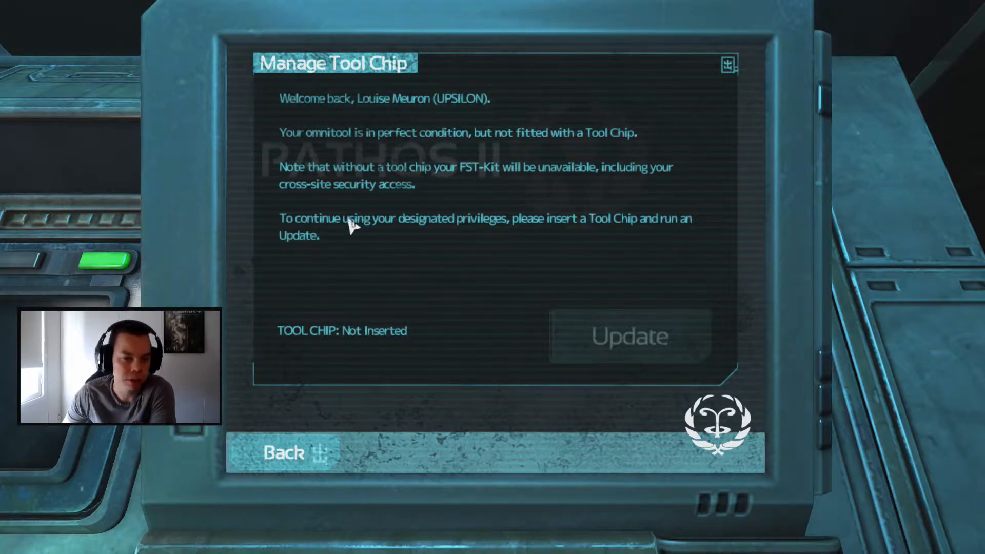
mouse_move(553, 249)
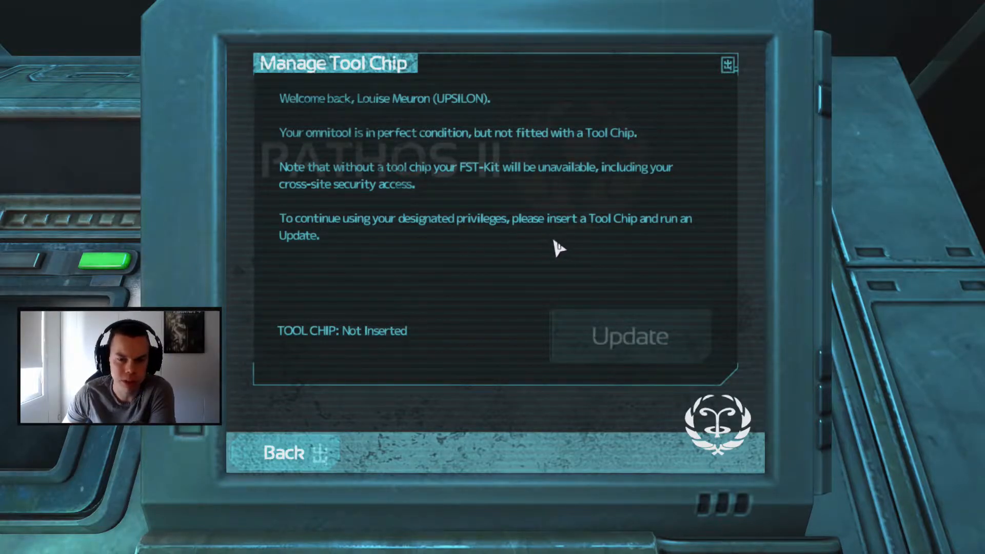
mouse_move(642, 238)
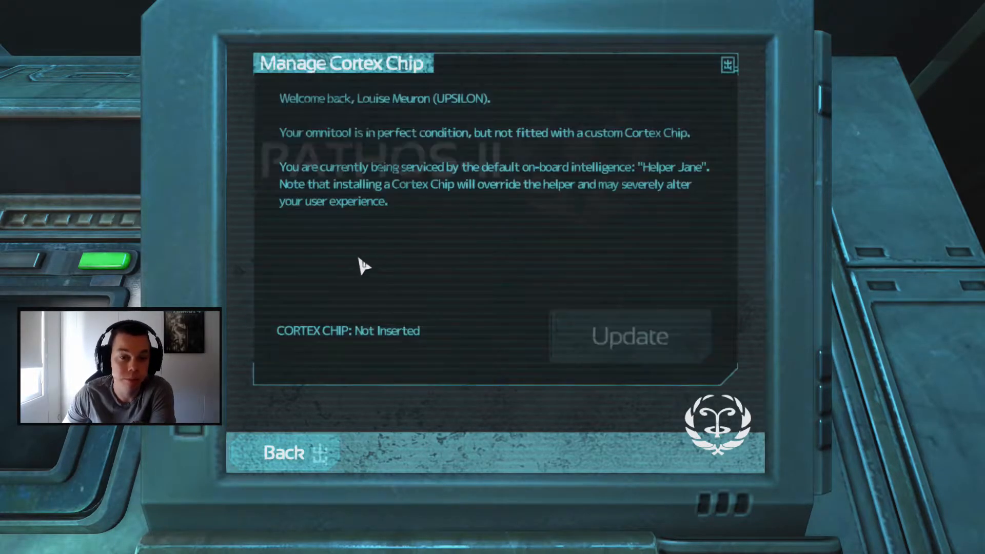
mouse_move(366, 236)
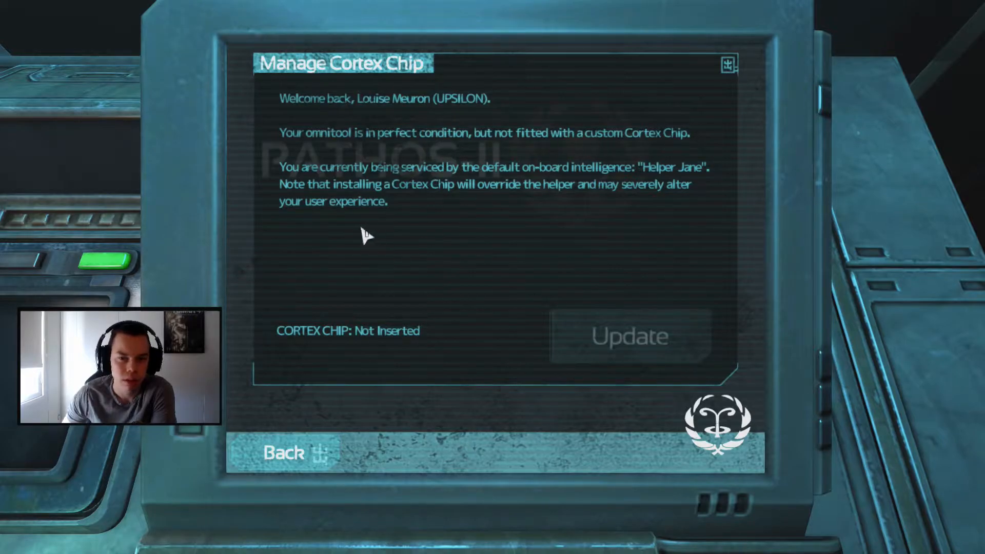
mouse_move(322, 195)
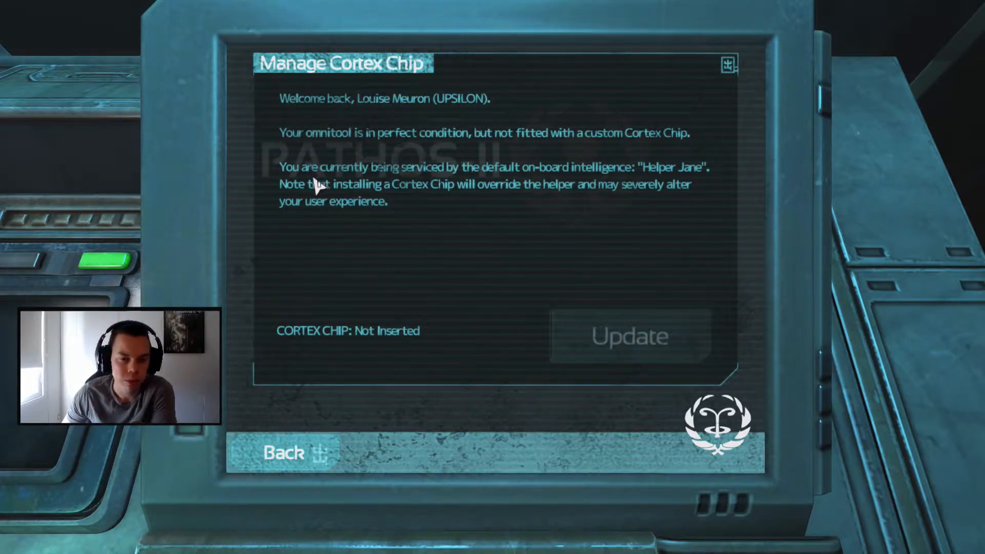
mouse_move(628, 191)
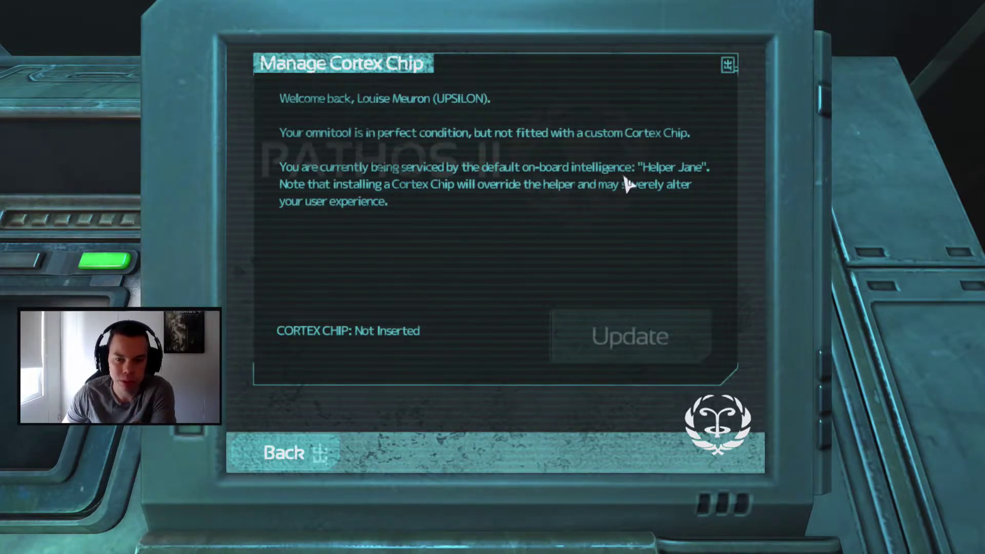
mouse_move(361, 213)
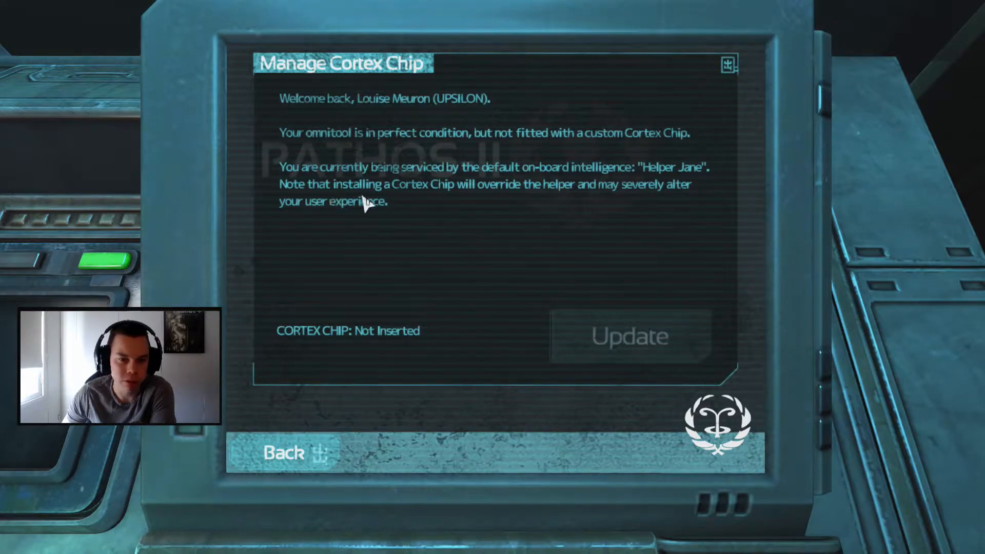
mouse_move(505, 208)
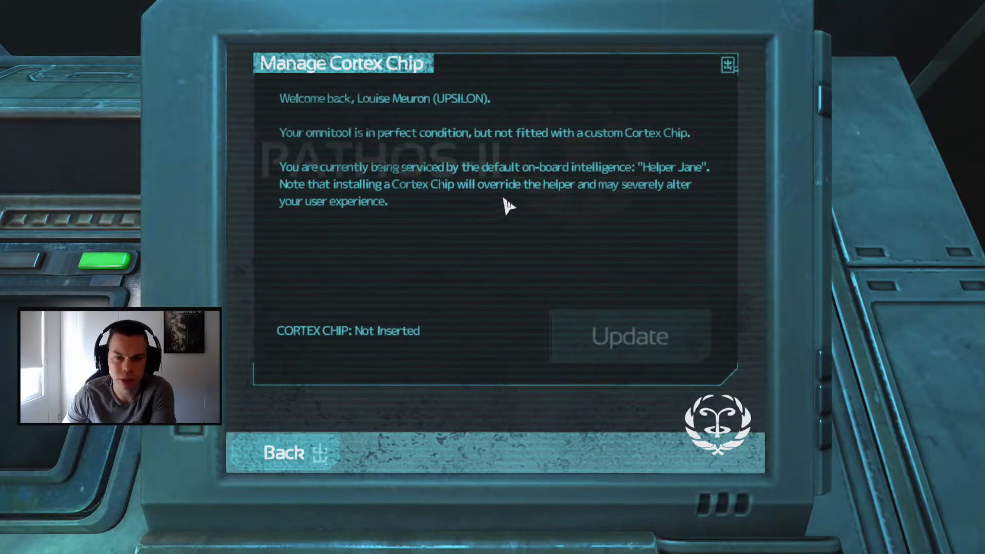
mouse_move(658, 210)
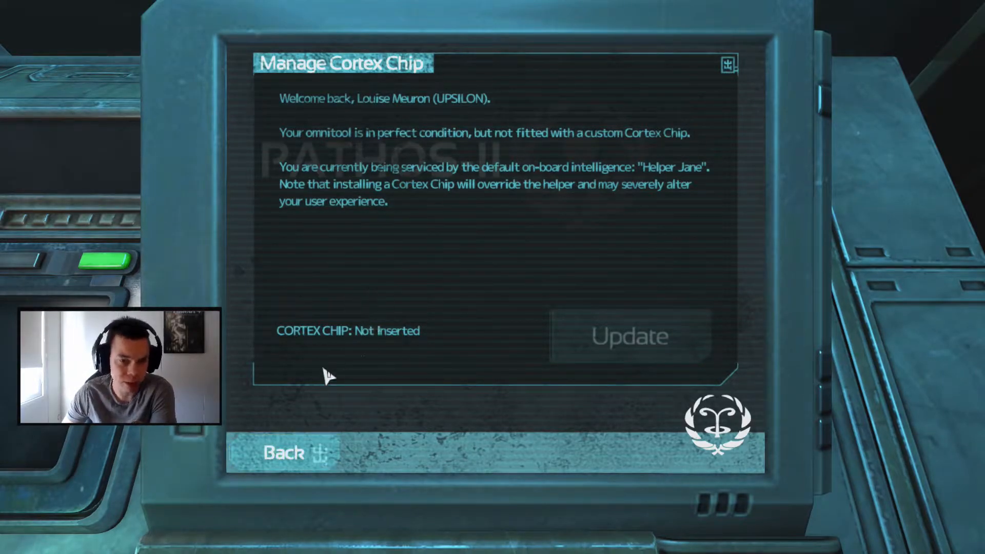
Return to the chip options and run the Orientation slideshow to the Theta security staff slide.
left_click(285, 454)
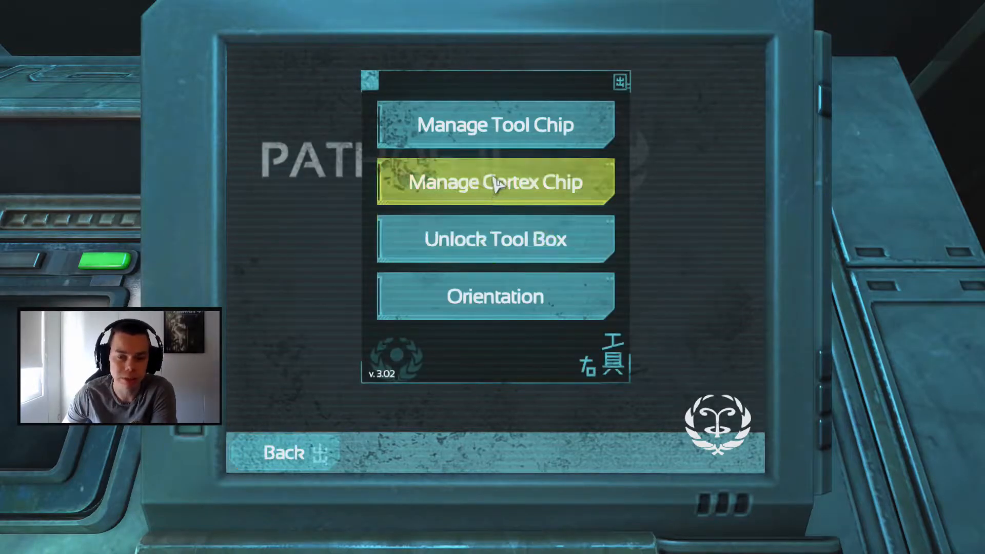
mouse_move(499, 308)
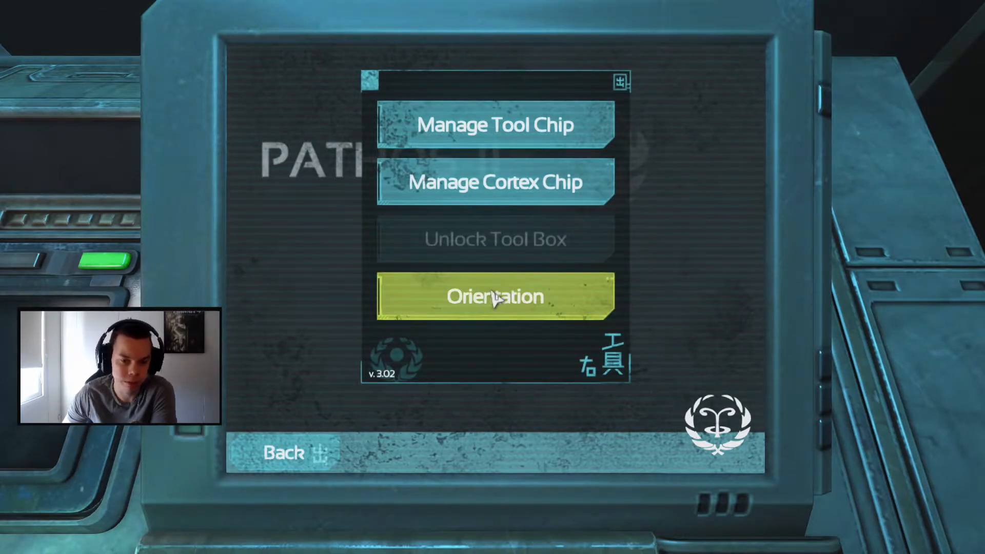
left_click(495, 297)
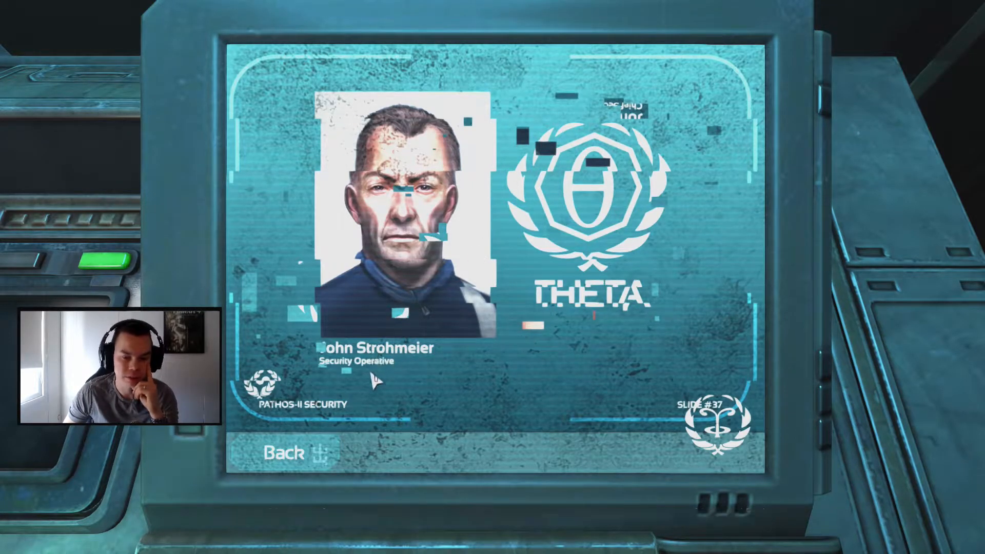
Exit the orientation slideshow back to the console's main menu.
left_click(283, 453)
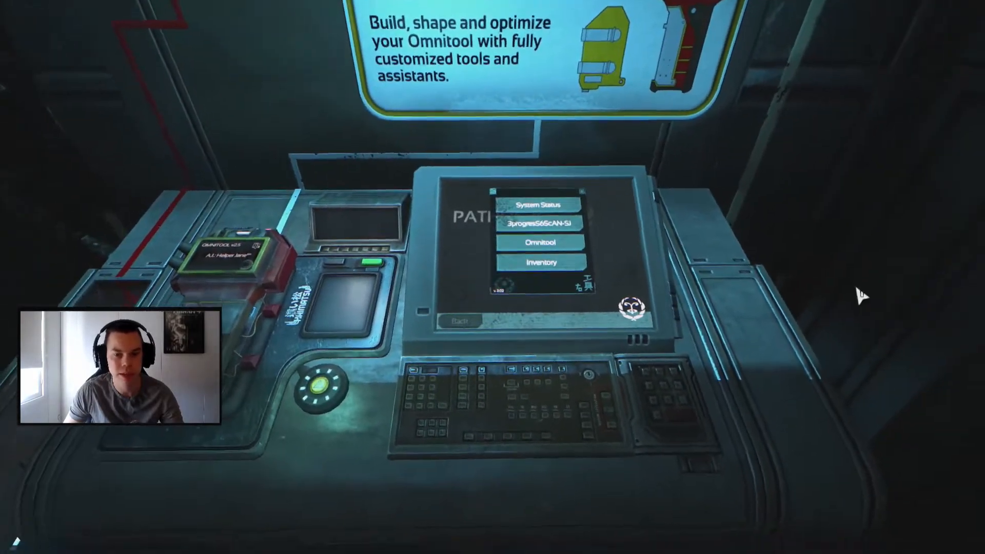
Manage the tool chip under Omnitool and install the security cipher update.
left_click(539, 242)
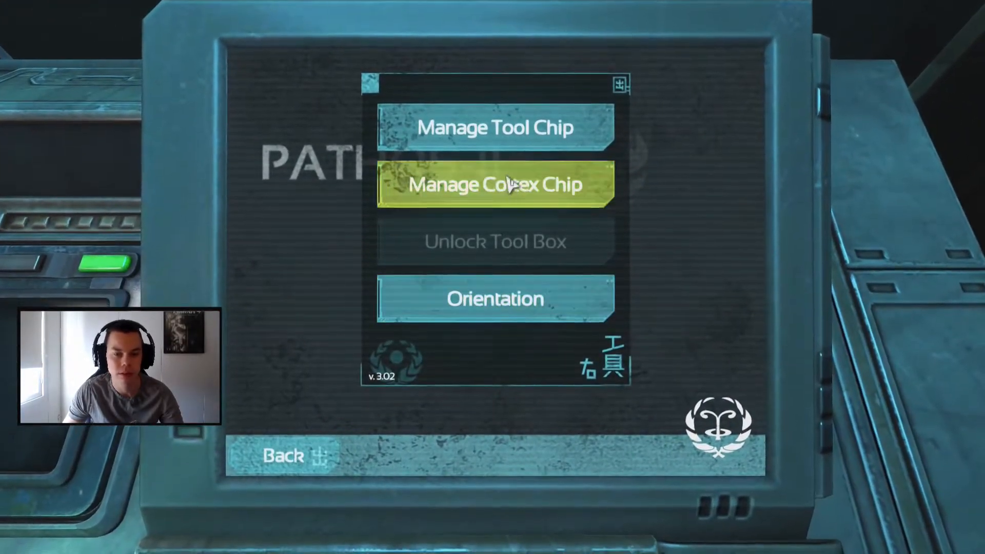
left_click(495, 129)
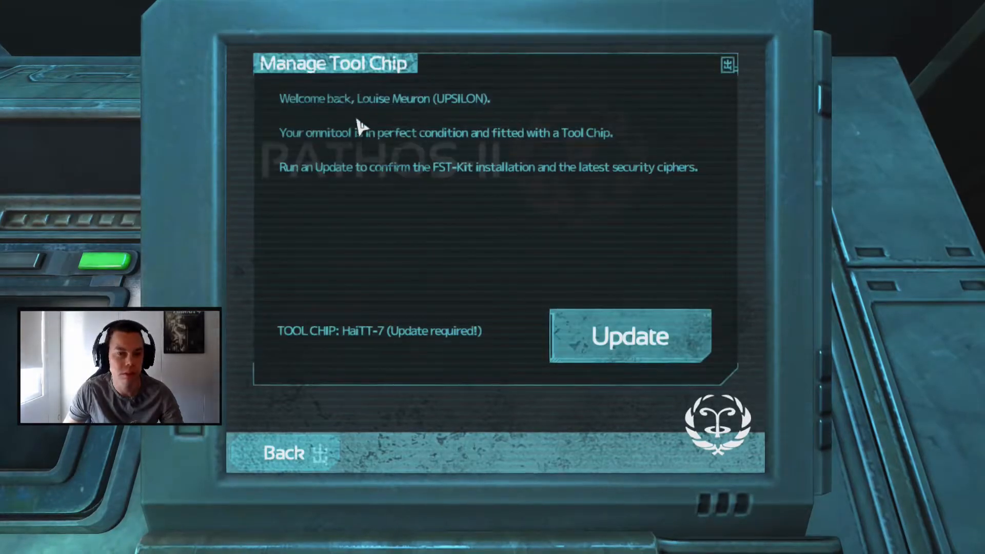
mouse_move(324, 182)
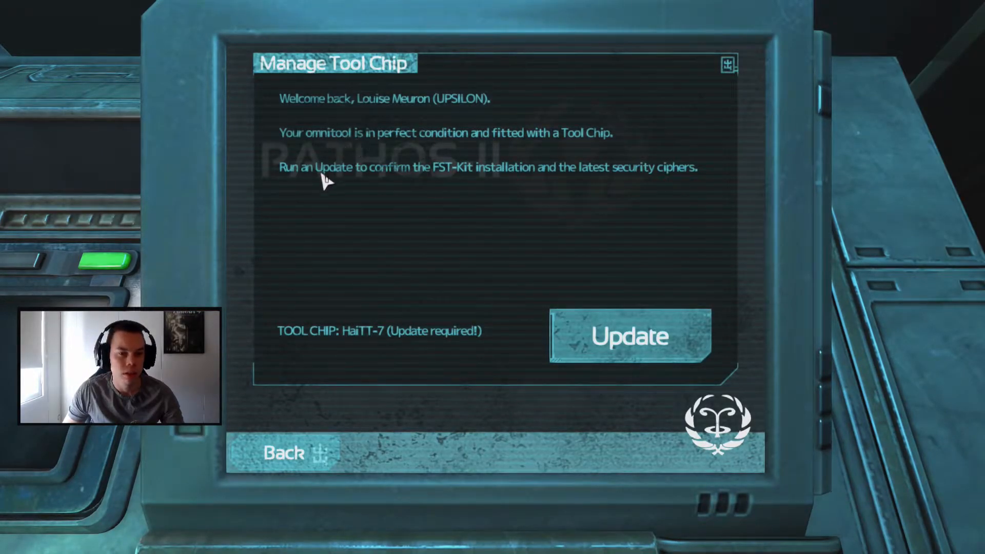
mouse_move(628, 347)
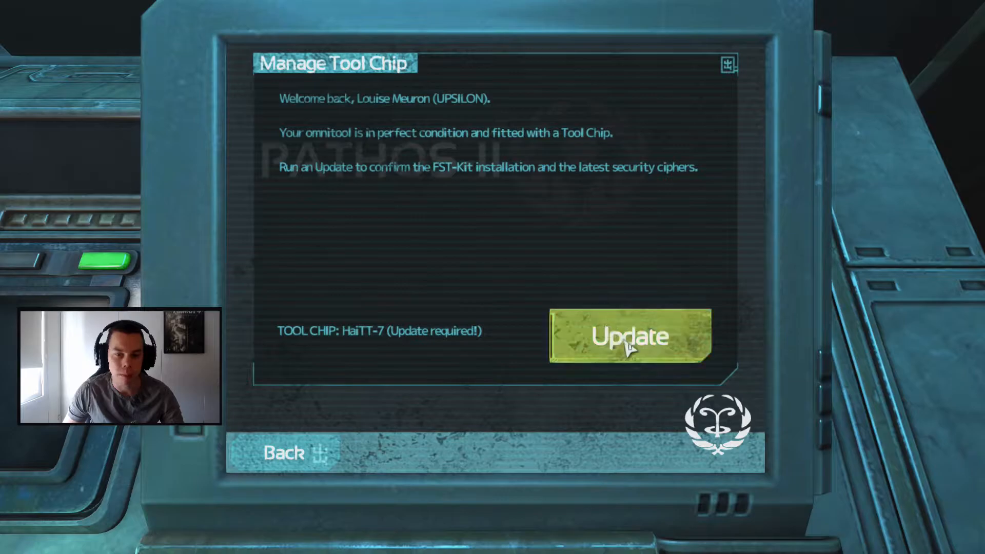
left_click(627, 338)
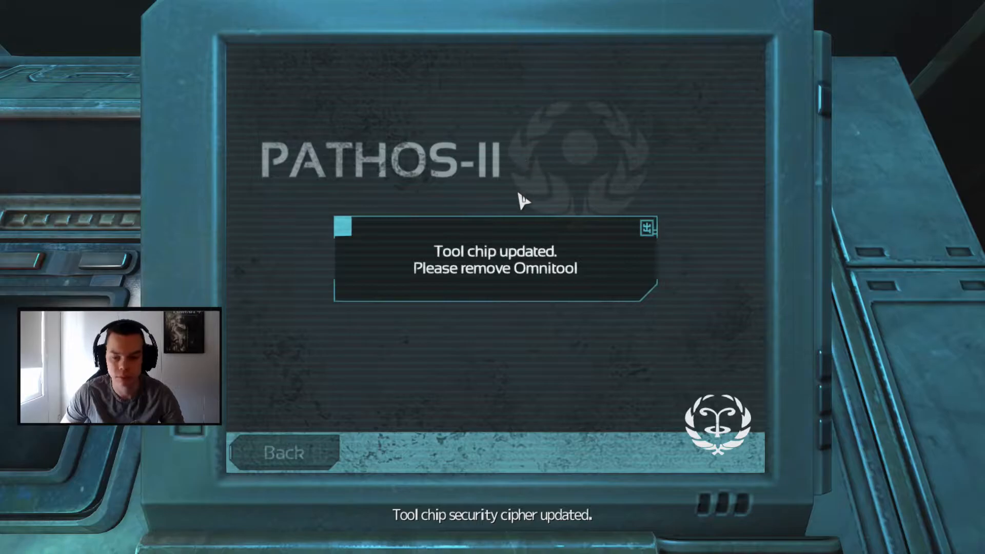
mouse_move(583, 160)
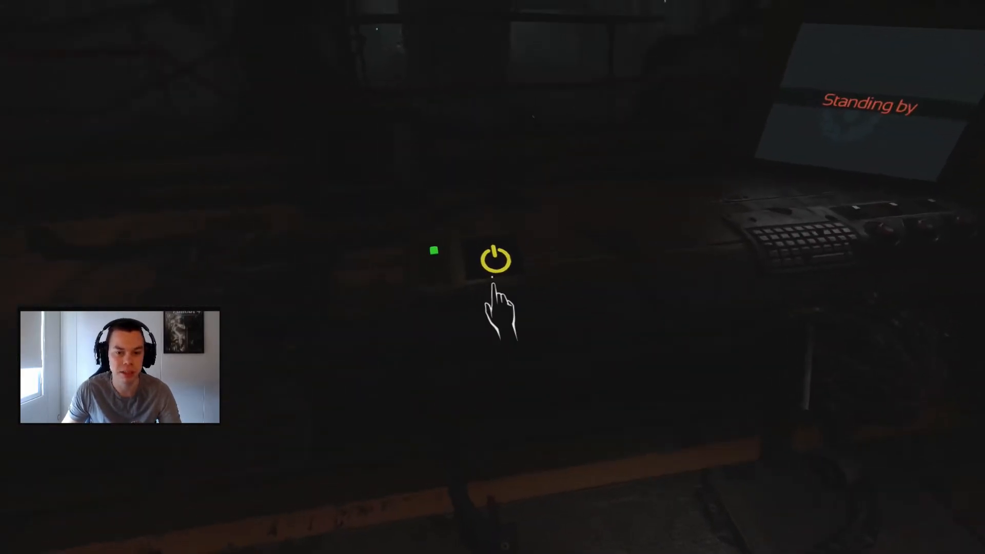
Power up the terminal and restore main power, bringing turbines to 3600 rpm and comms online.
left_click(492, 262)
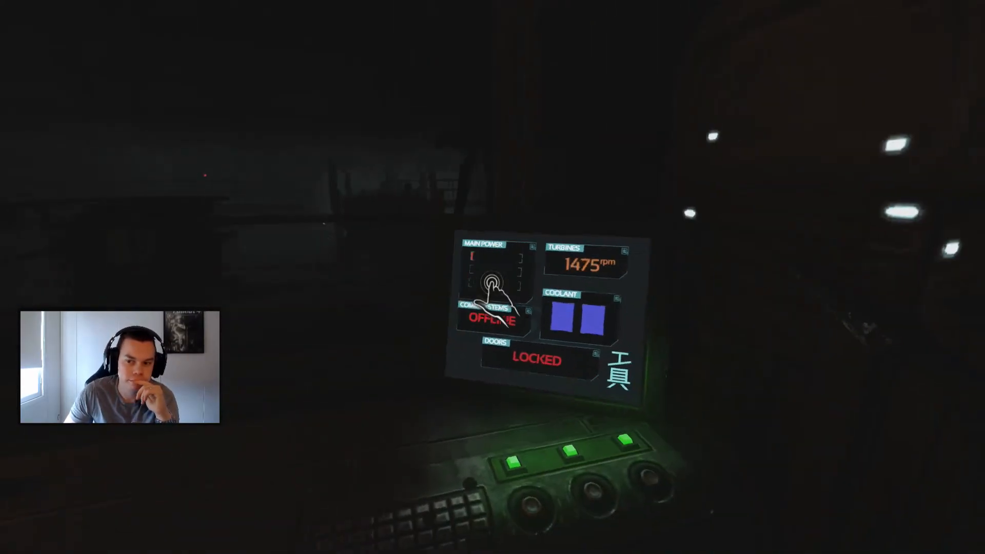
left_click(493, 279)
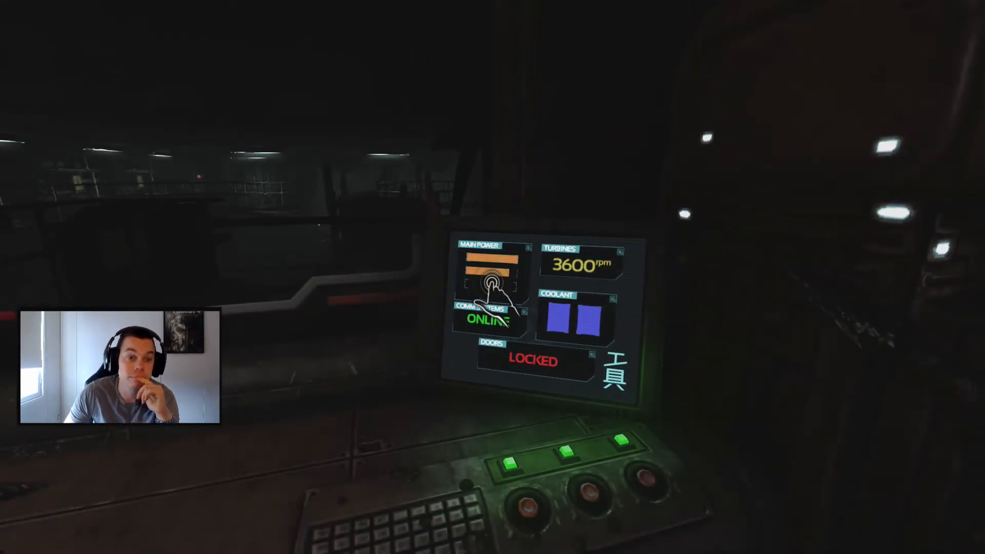
left_click(488, 284)
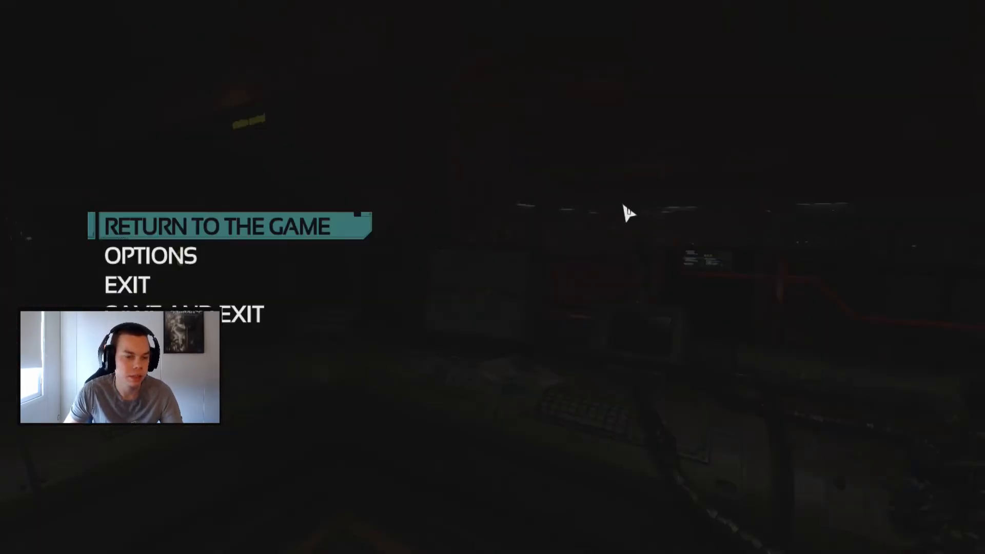
Return to the game from the pause menu into the station control room.
left_click(216, 227)
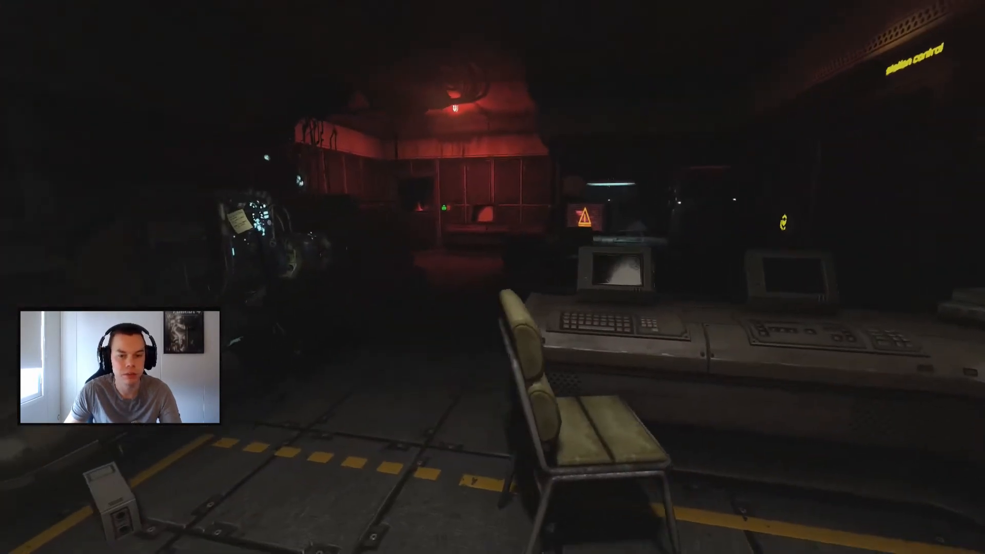